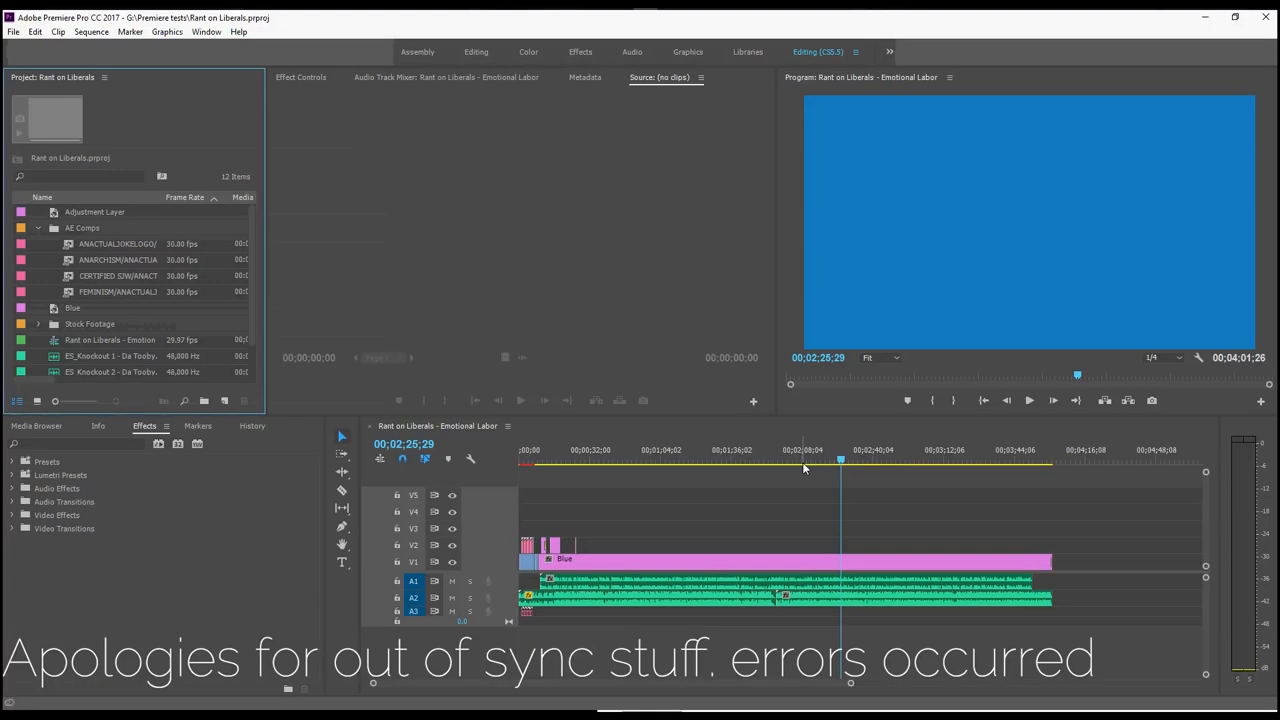
pyautogui.moveTo(590, 458)
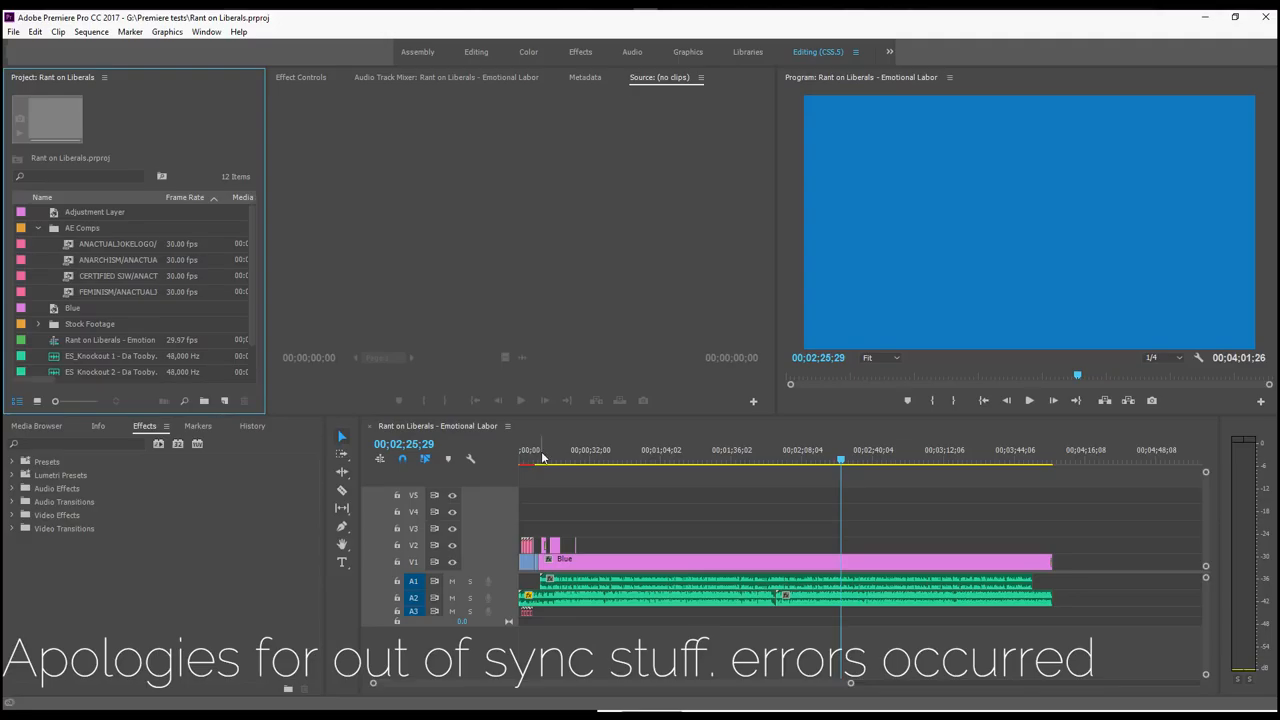
pyautogui.moveTo(584, 460)
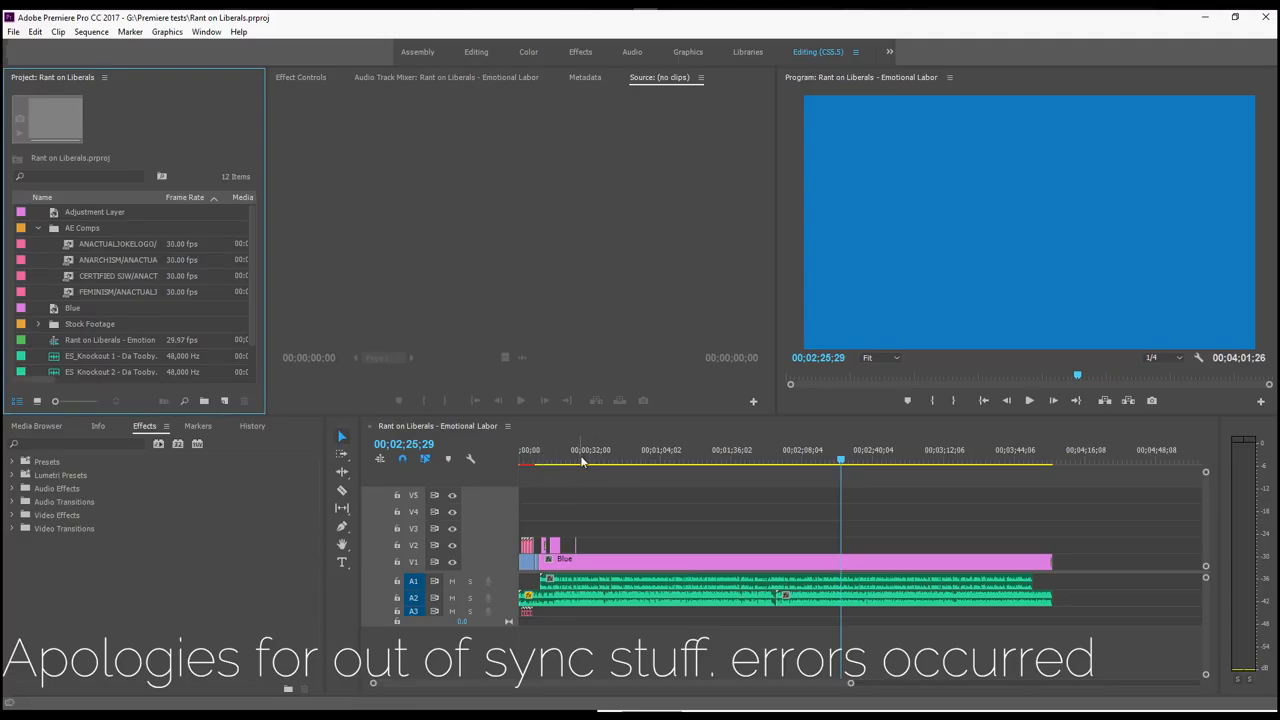
pyautogui.moveTo(856, 684)
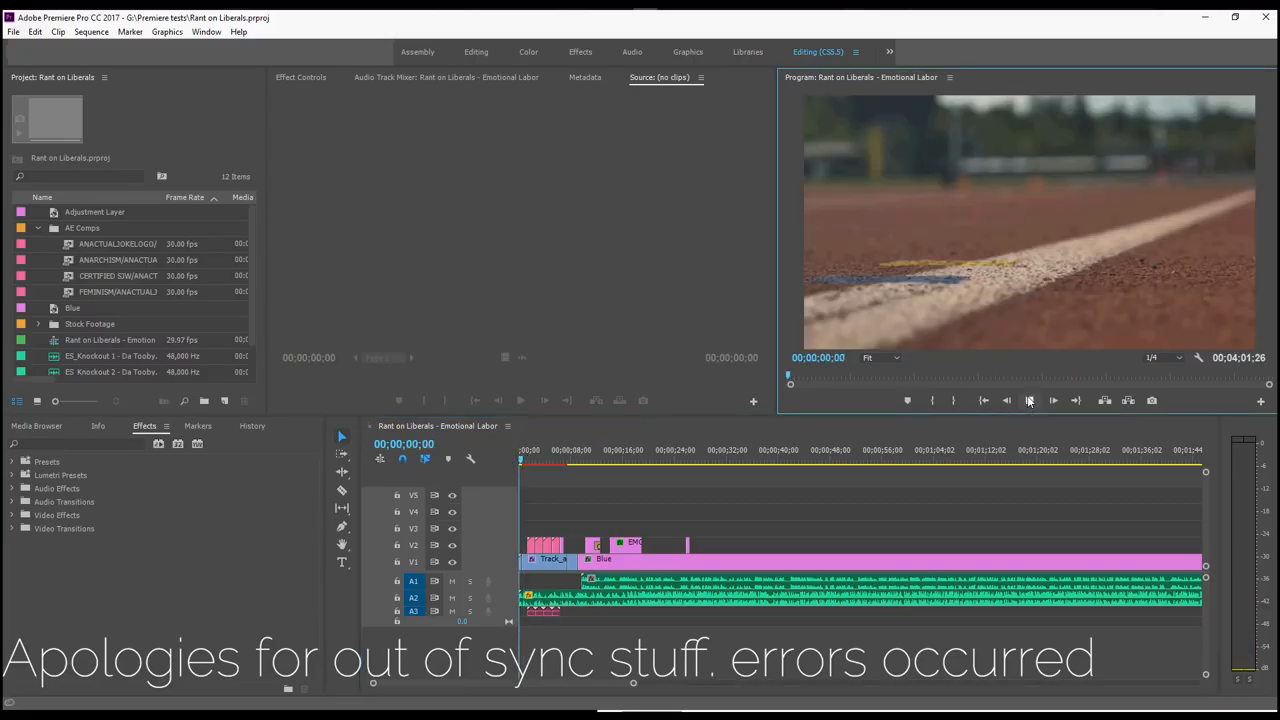
# - Scrub the playhead through the blue title cards A PROBLEM, EMOTIONAL LABOR and NO to review cut timing
pyautogui.click(1036, 400)
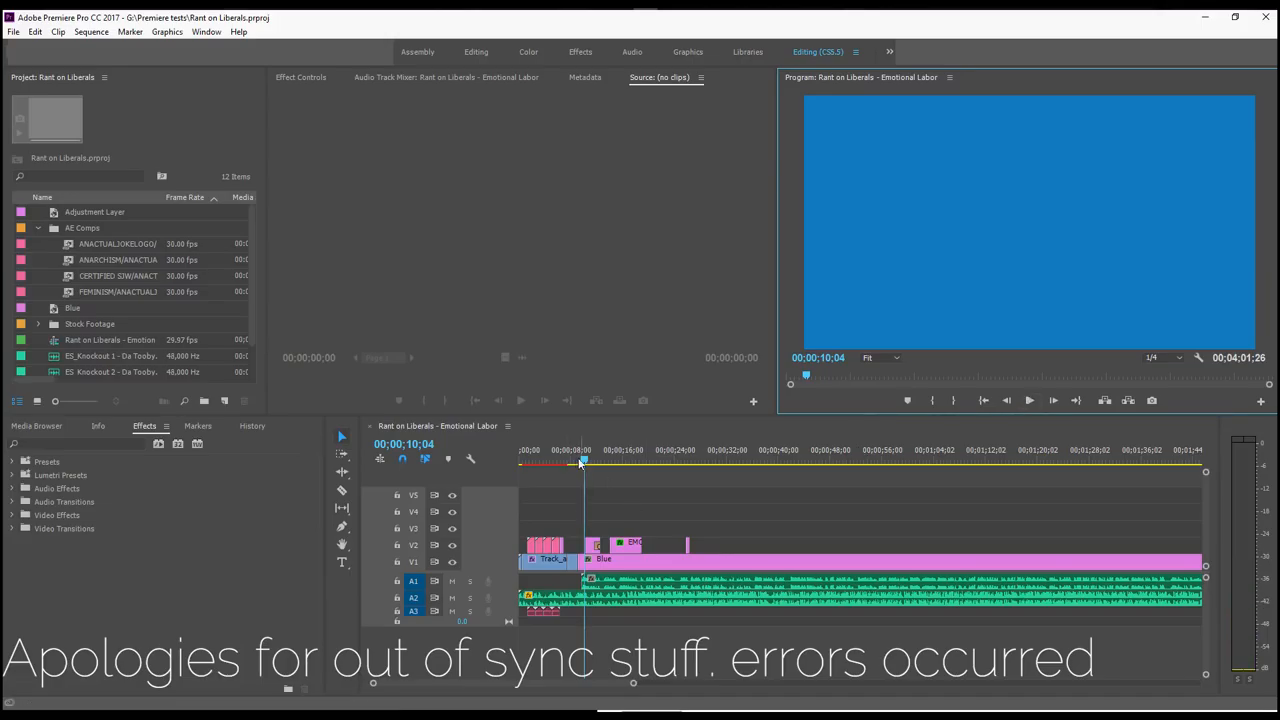
pyautogui.moveTo(584, 460); pyautogui.dragTo(570, 460)
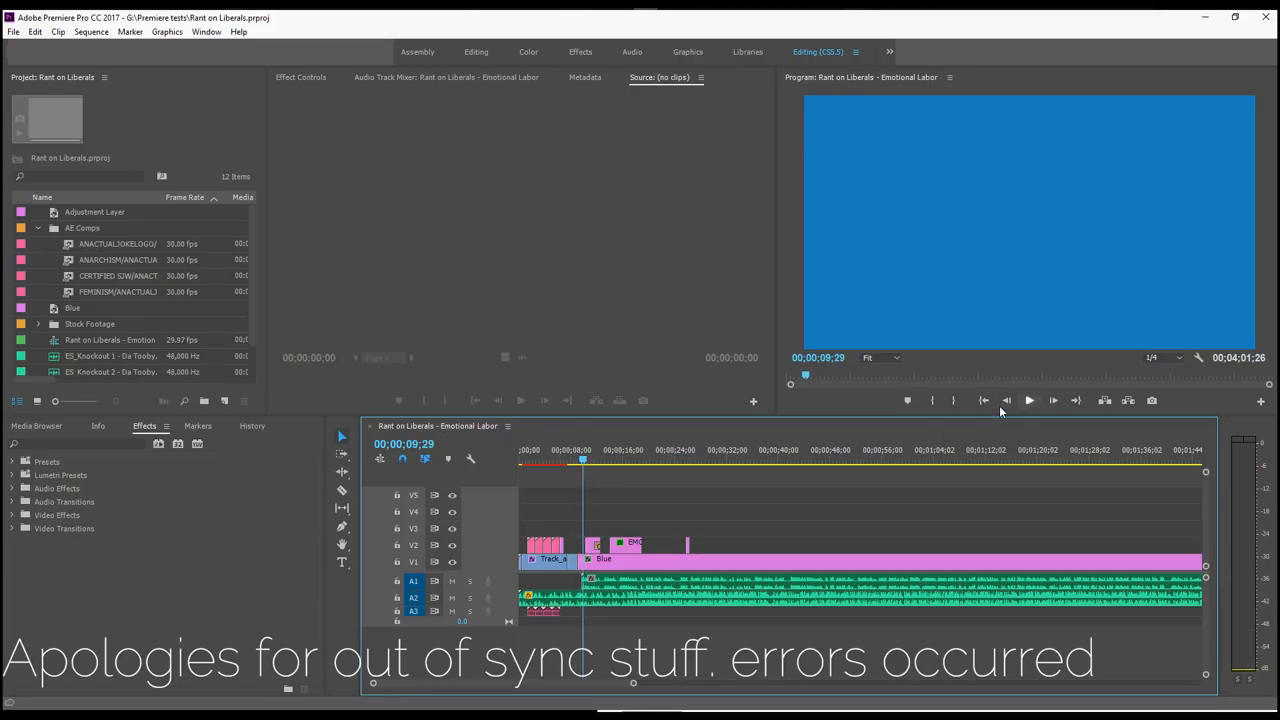
pyautogui.click(1028, 400)
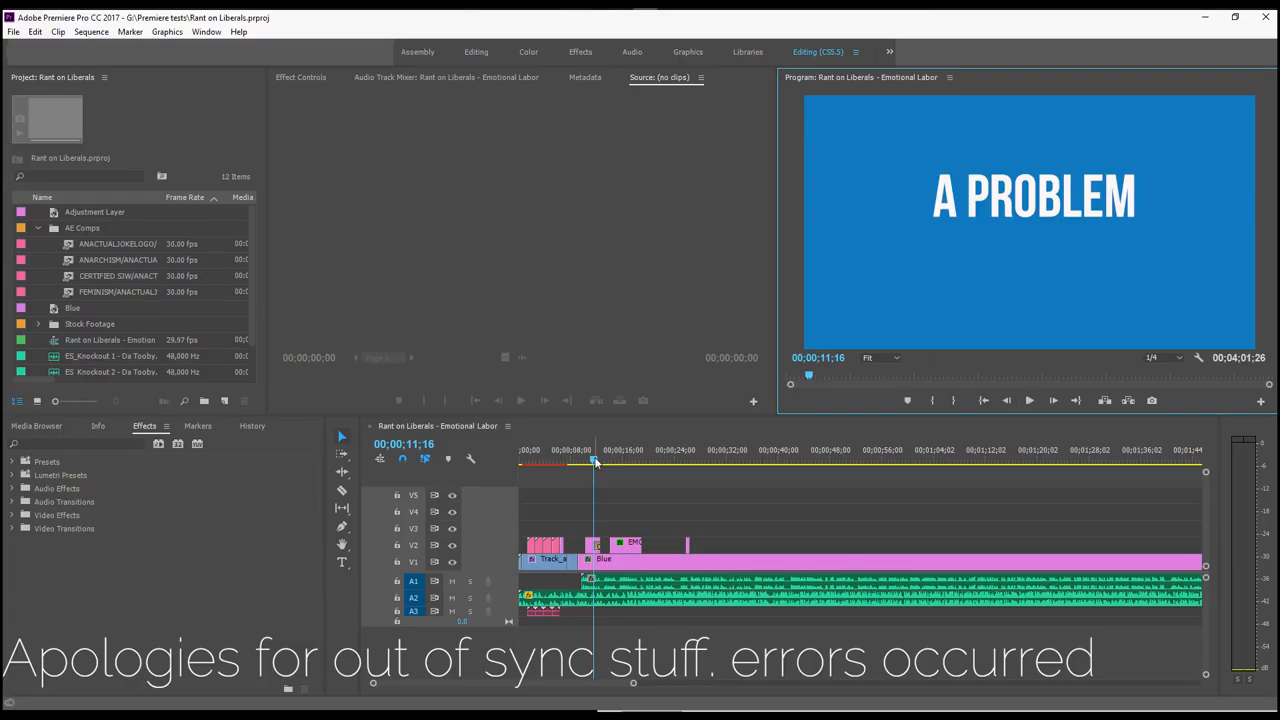
pyautogui.moveTo(596, 464); pyautogui.dragTo(604, 464)
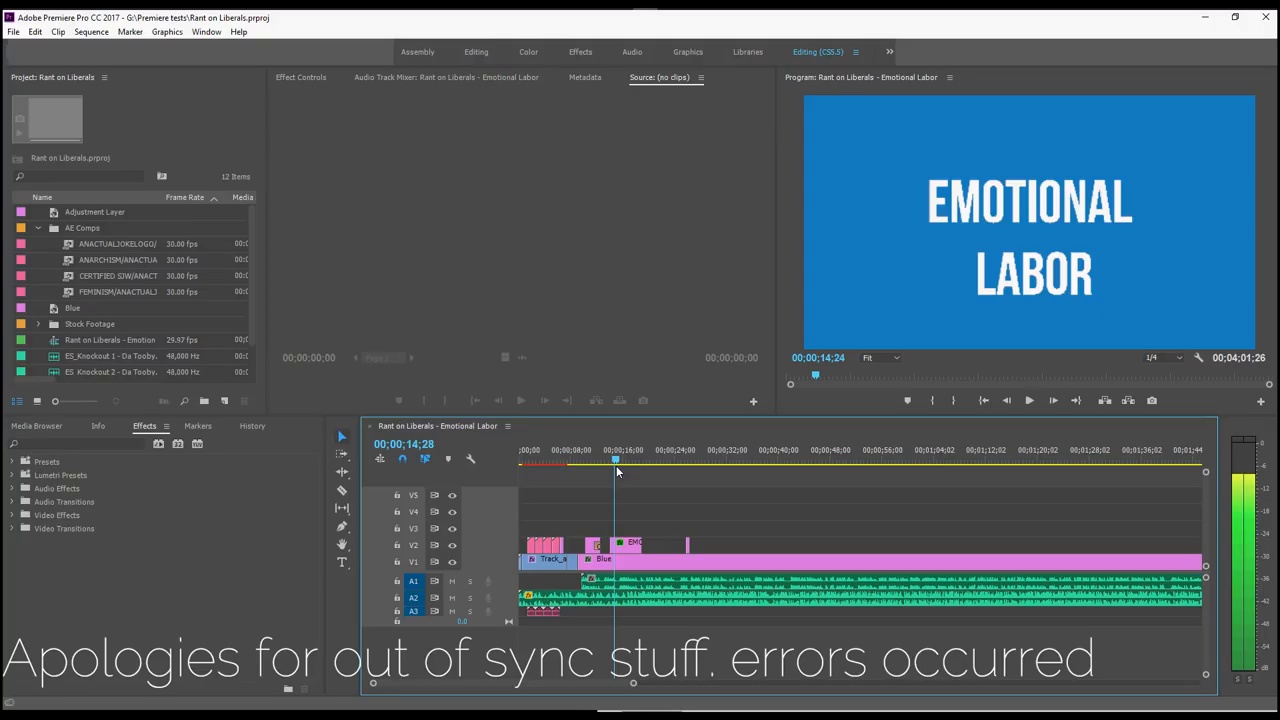
pyautogui.click(658, 460)
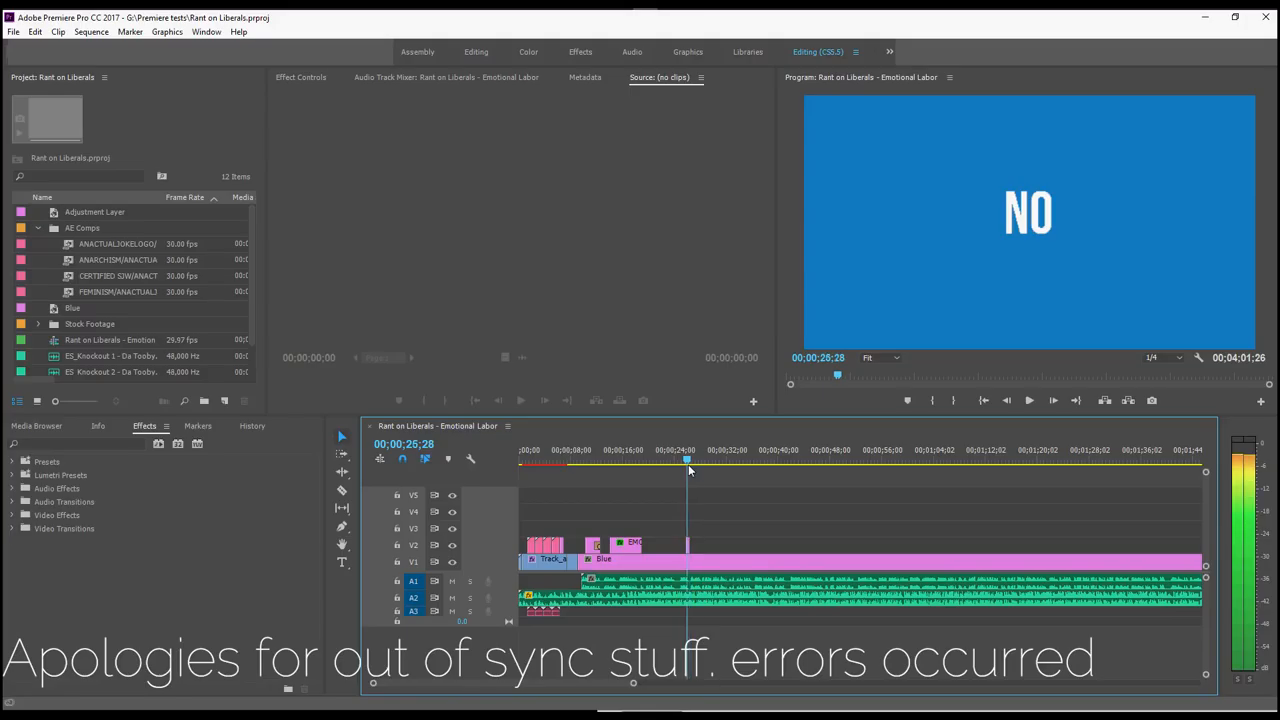
pyautogui.moveTo(688, 460); pyautogui.dragTo(668, 460)
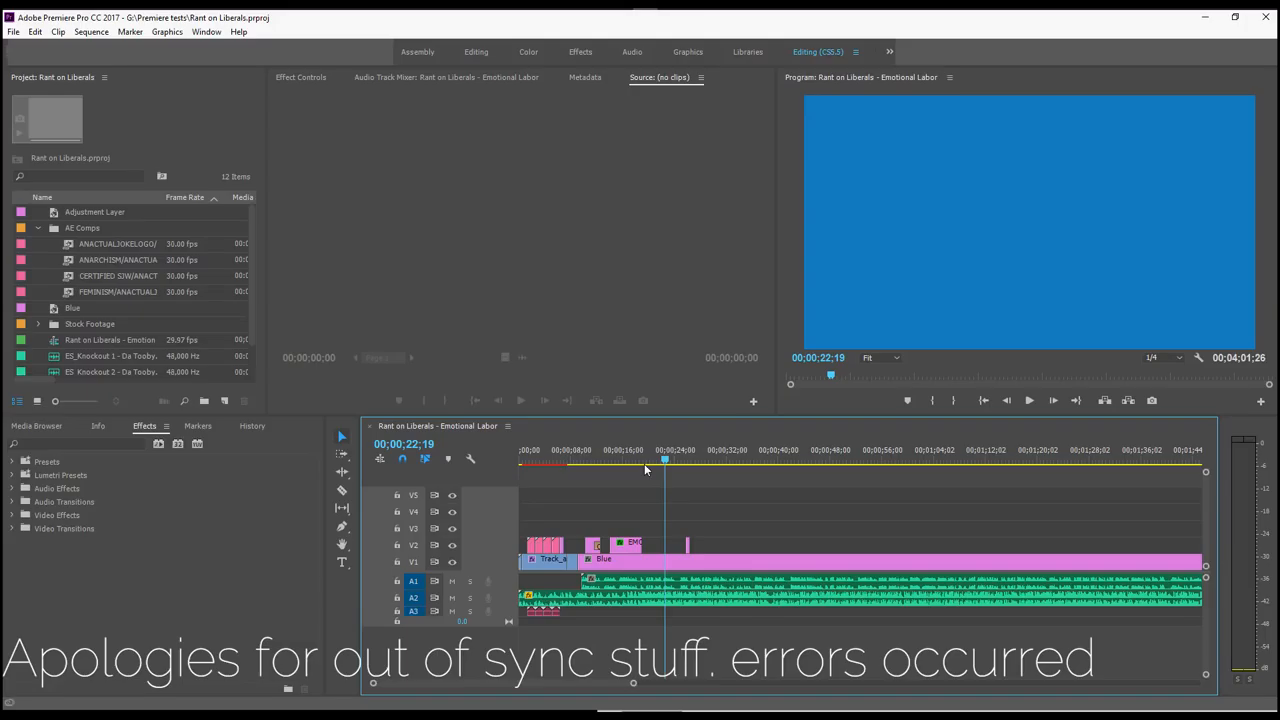
pyautogui.moveTo(614, 476)
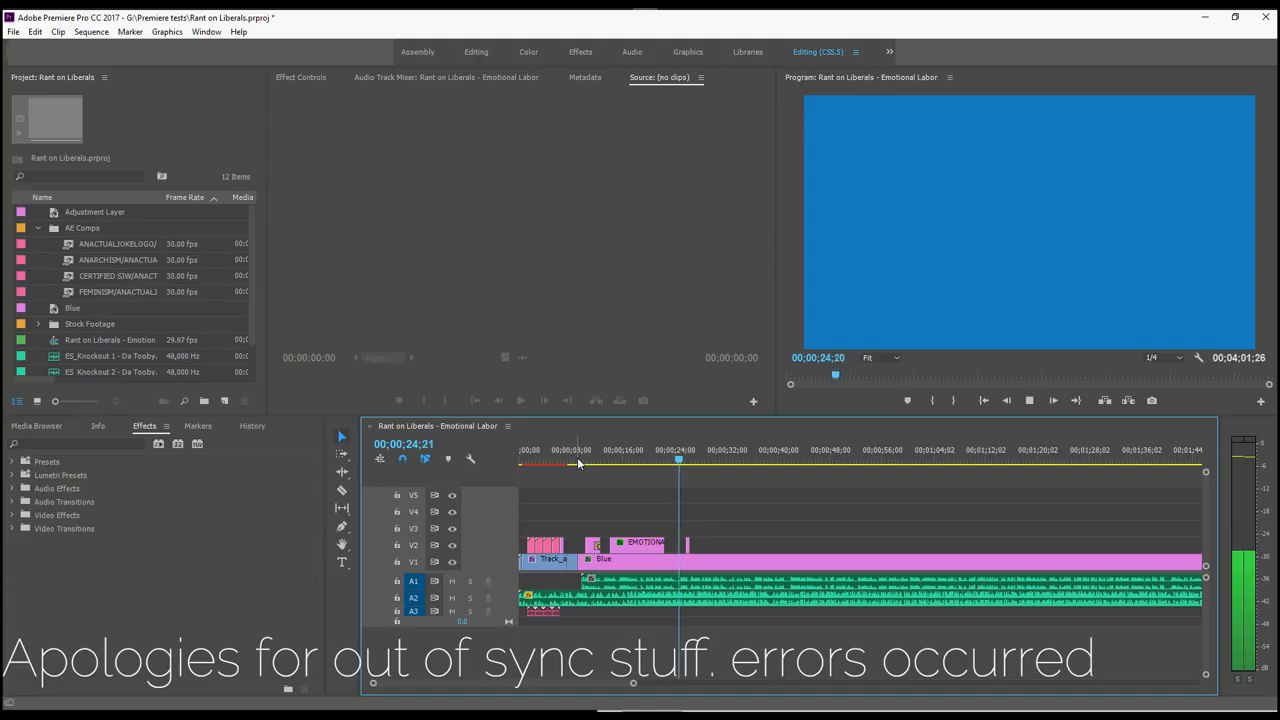
pyautogui.moveTo(730, 468)
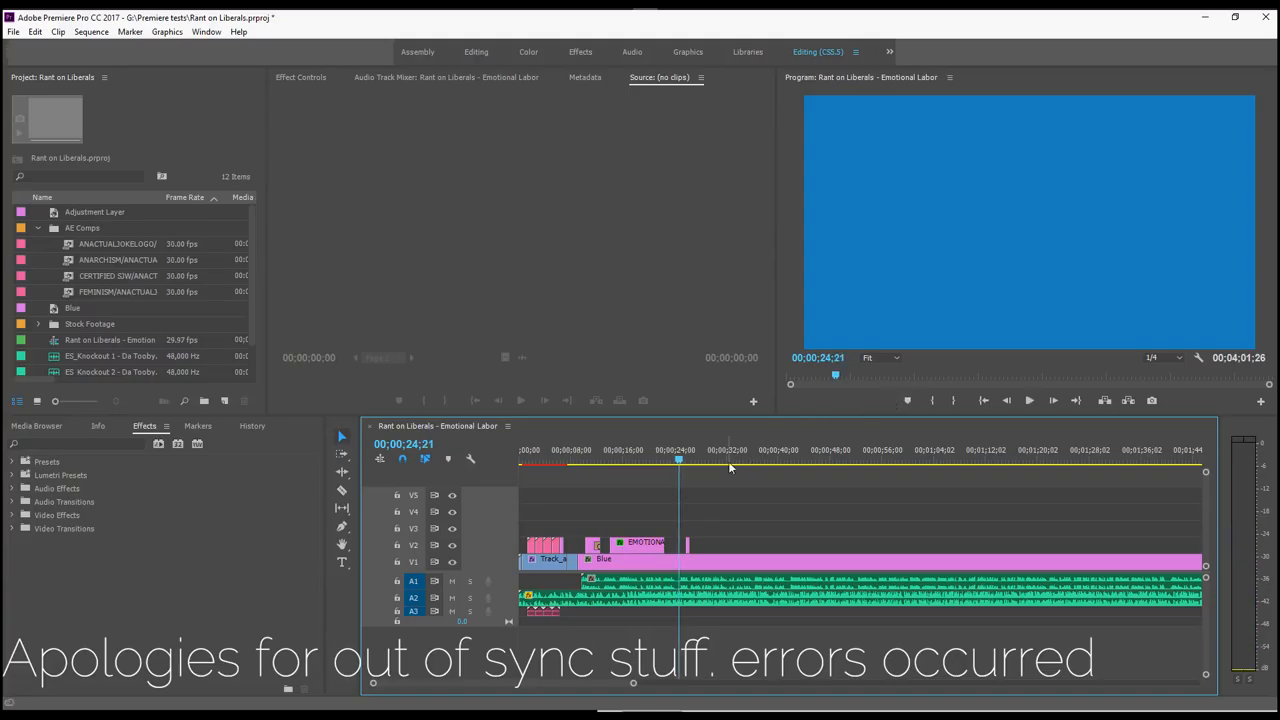
pyautogui.moveTo(668, 508)
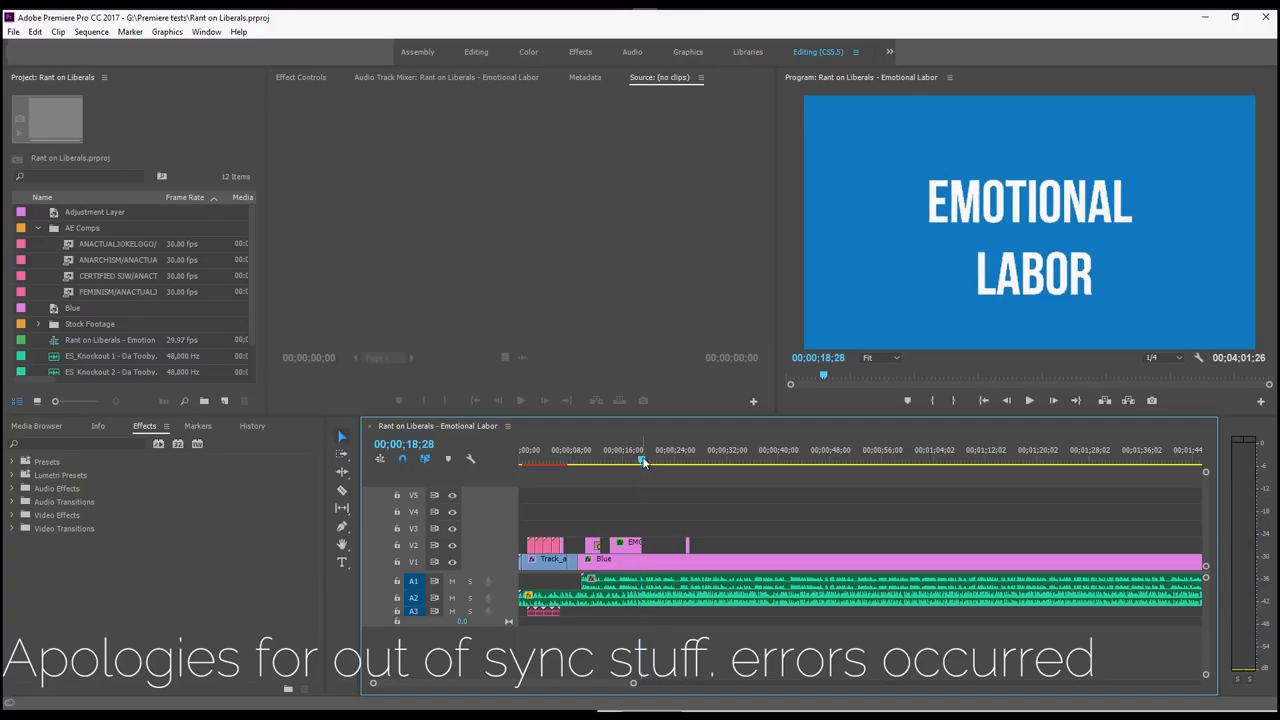
pyautogui.moveTo(644, 460); pyautogui.dragTo(632, 460)
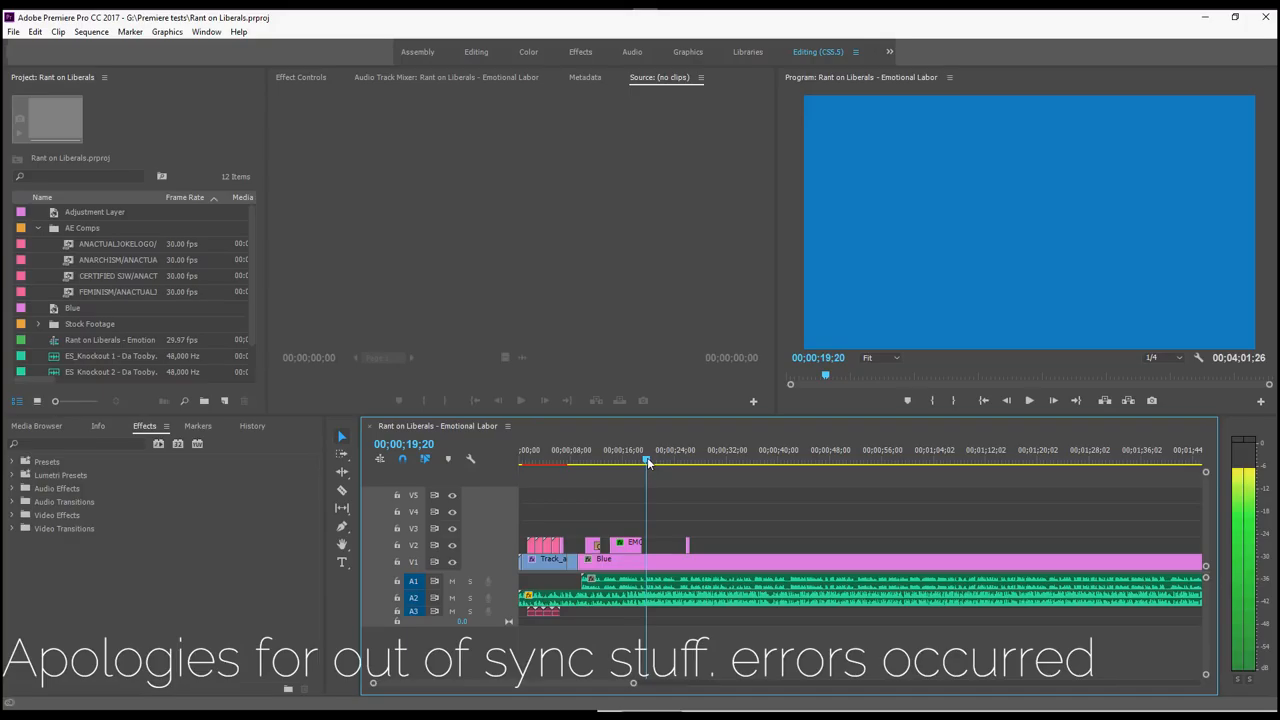
pyautogui.click(658, 464)
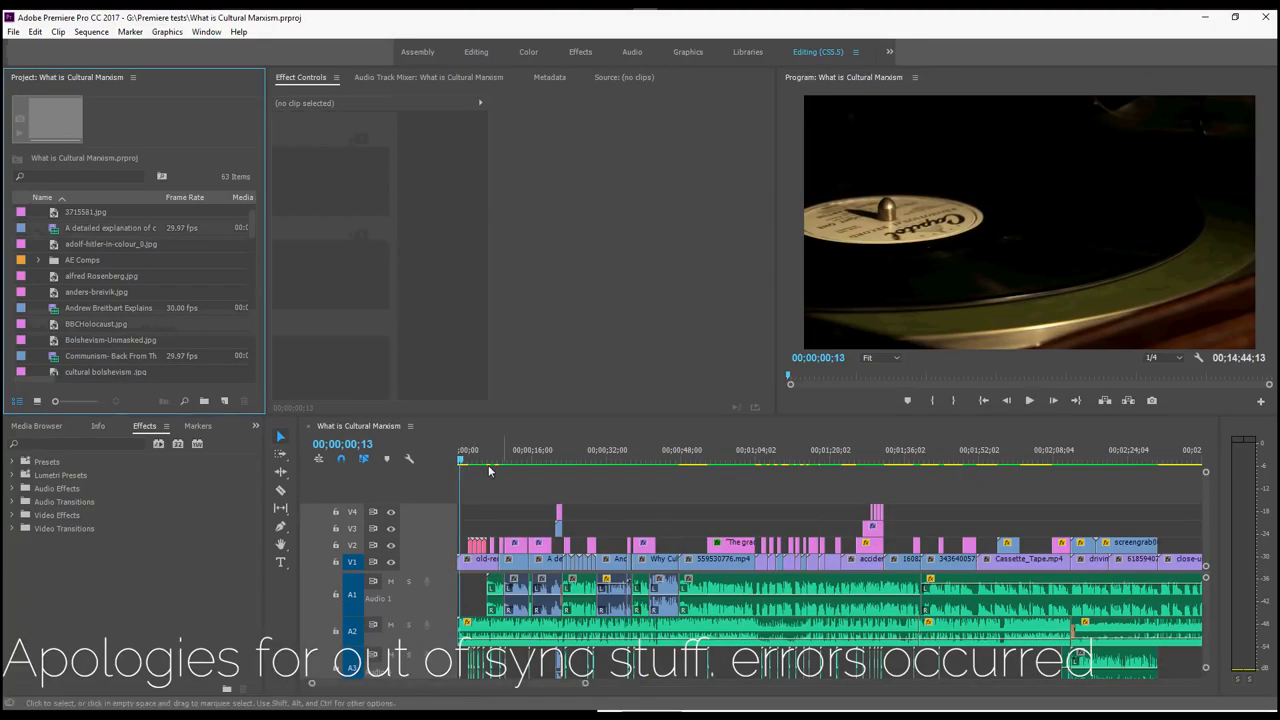
pyautogui.moveTo(622, 464)
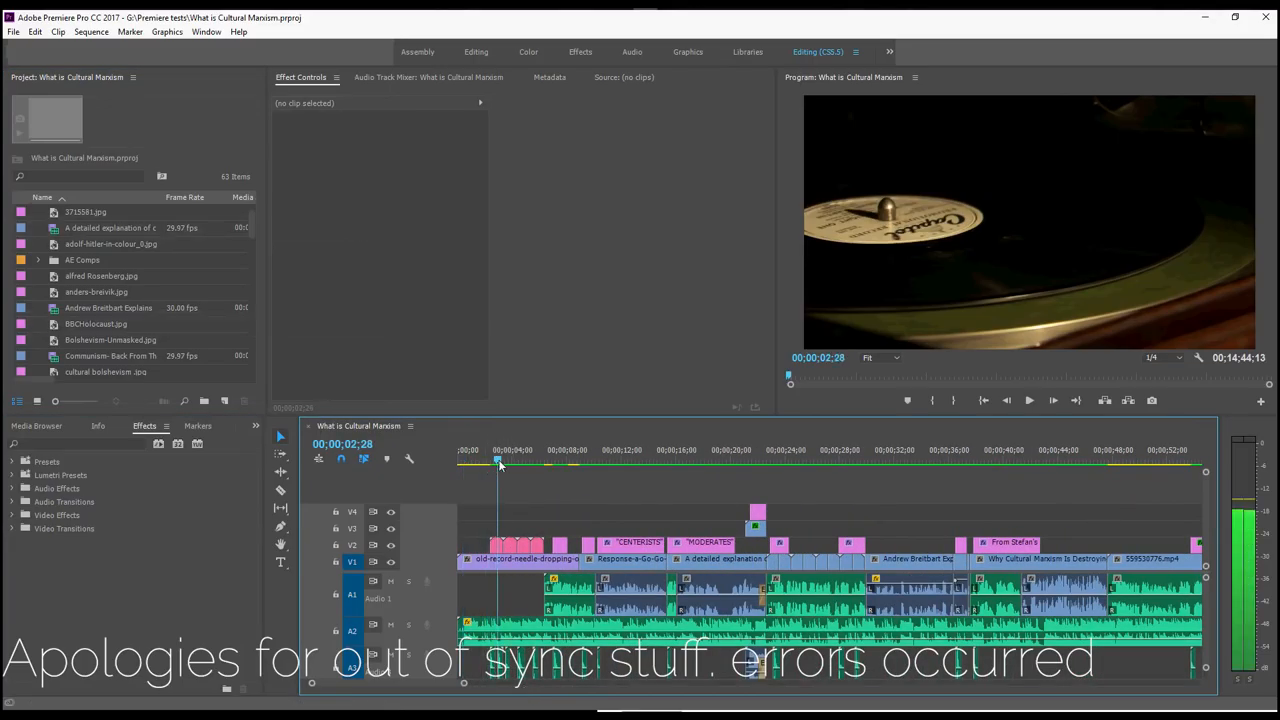
# - Preview the record-player intro, checking where the ANACTUALJOKE and CERTIFIED SJW overlays appear
pyautogui.click(490, 460)
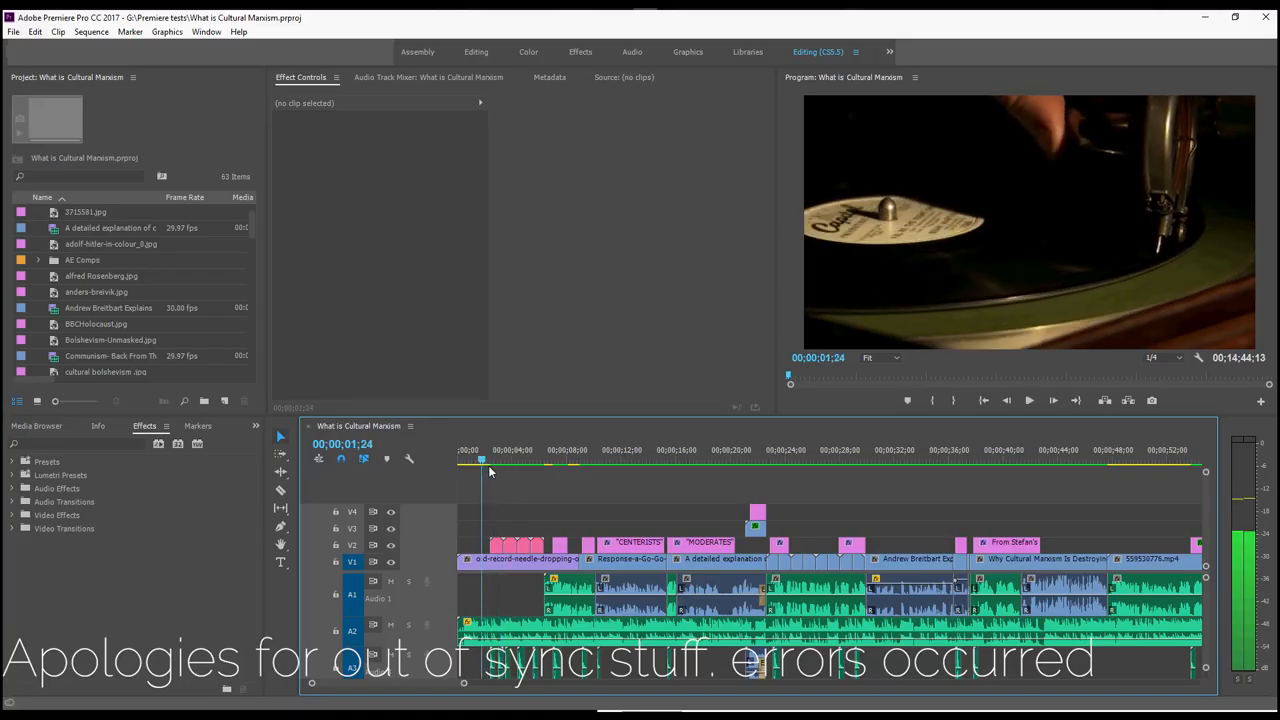
pyautogui.click(496, 460)
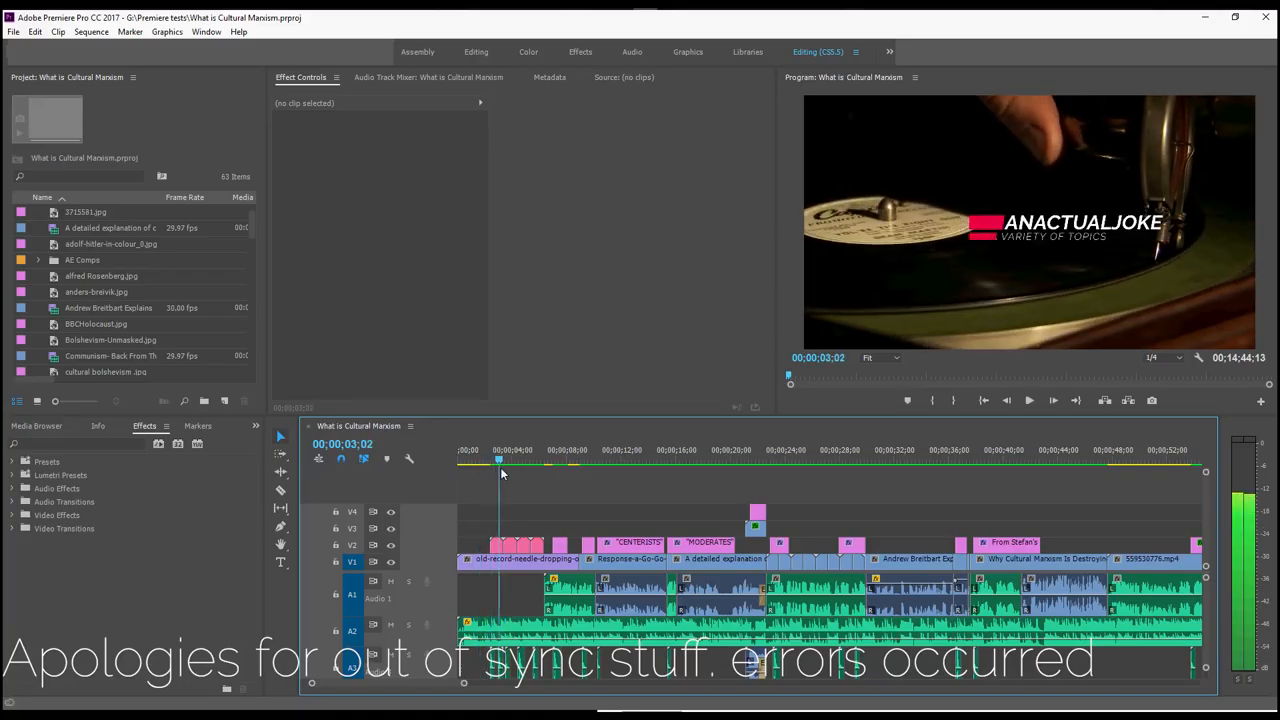
pyautogui.click(464, 460)
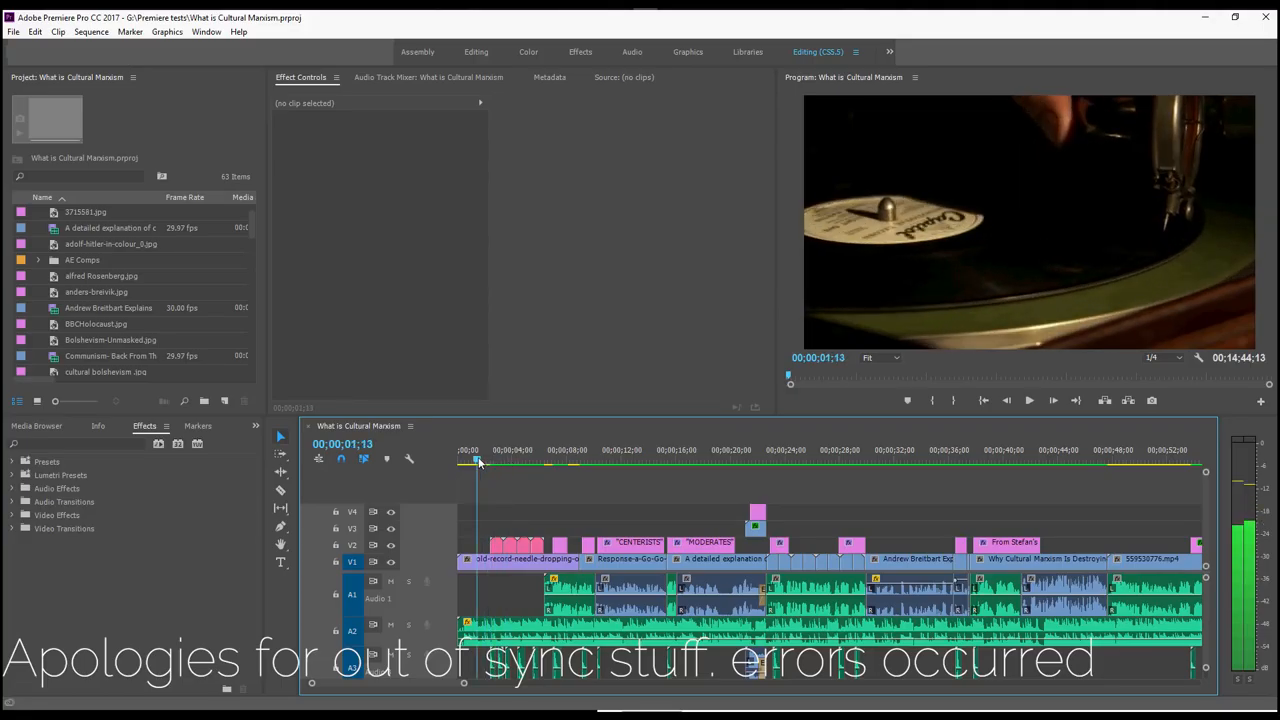
pyautogui.click(502, 450)
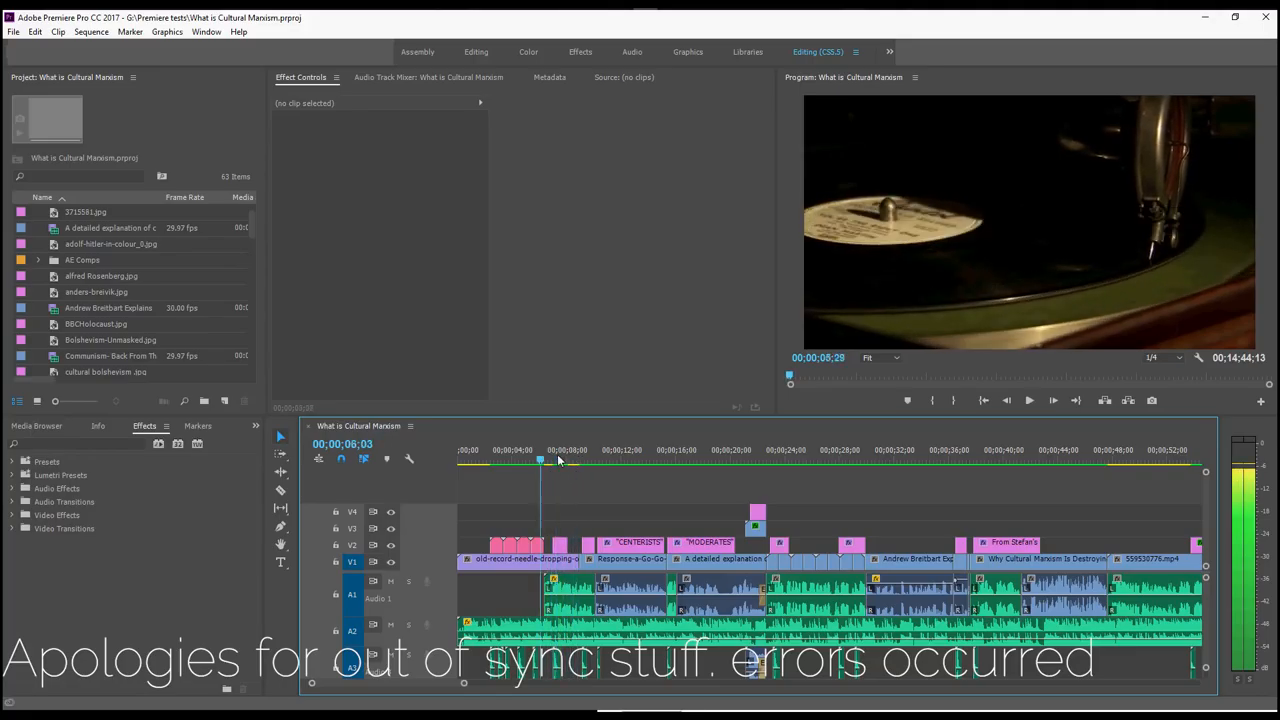
pyautogui.click(510, 460)
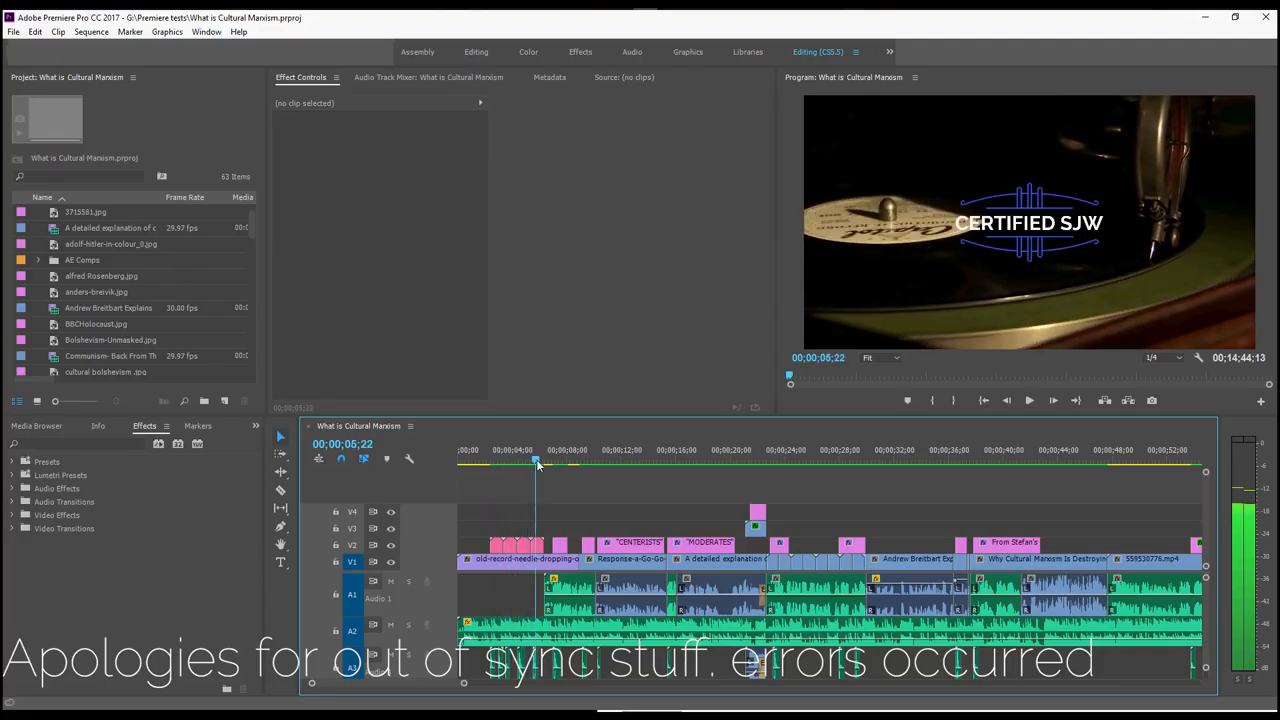
pyautogui.click(552, 462)
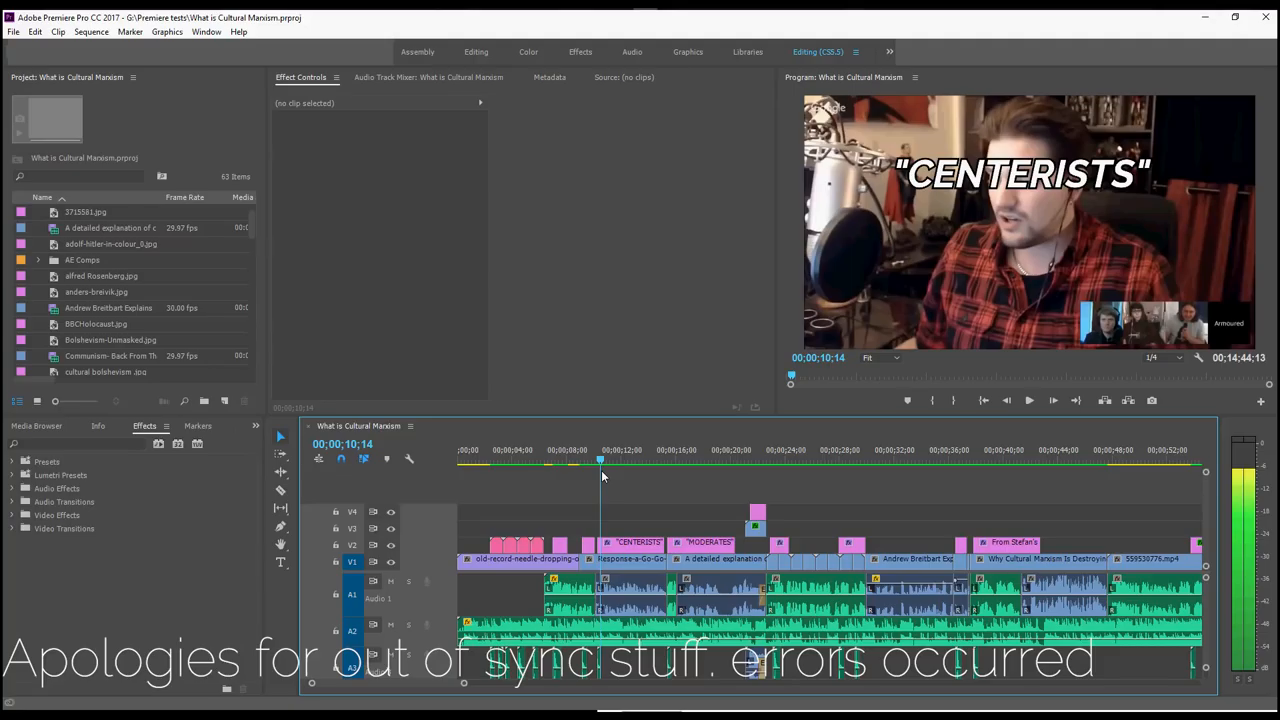
# - Preview the article screenshot and the CULTURAL CONSERVATIVES caption, checking where it cuts away
pyautogui.moveTo(600, 460); pyautogui.dragTo(648, 460)
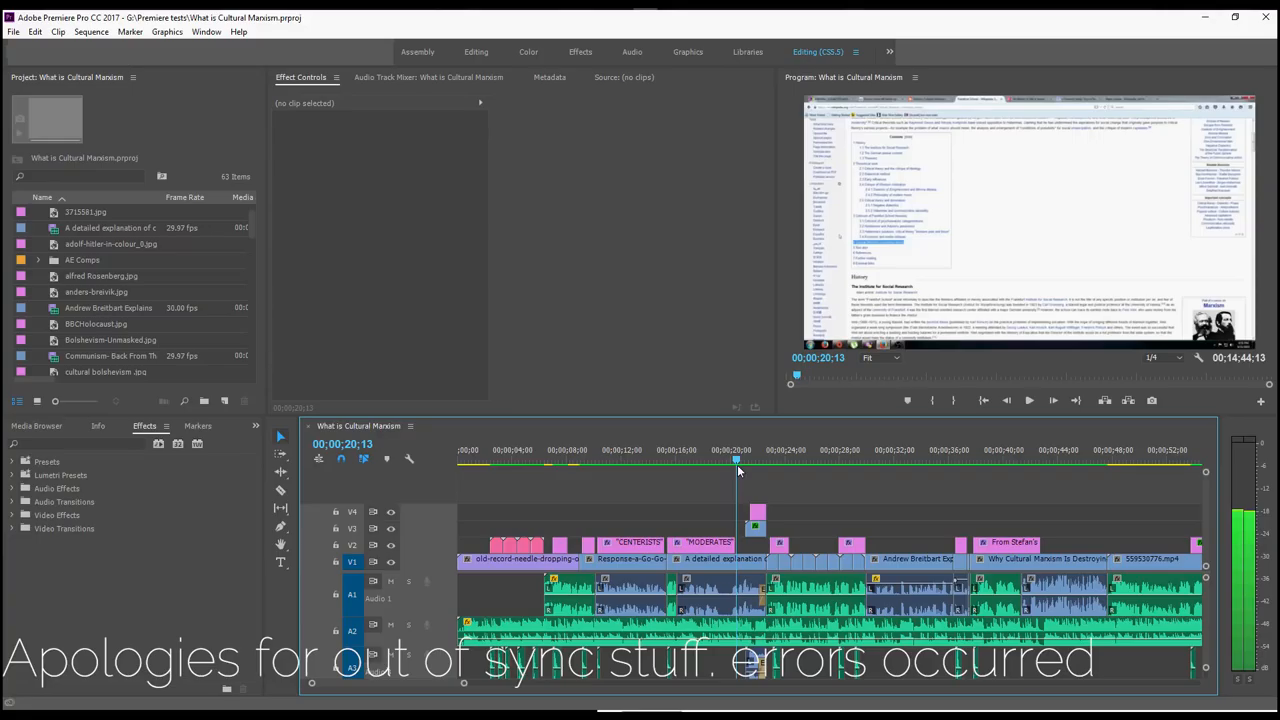
pyautogui.click(762, 464)
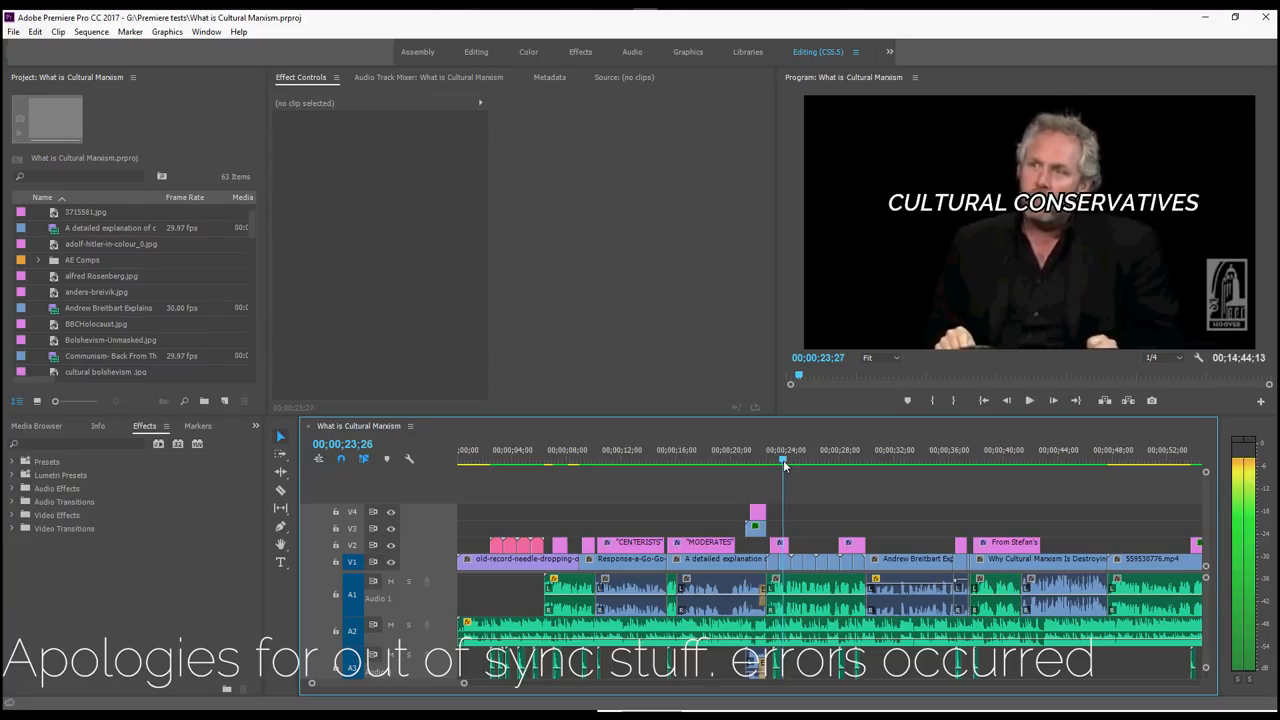
pyautogui.click(800, 464)
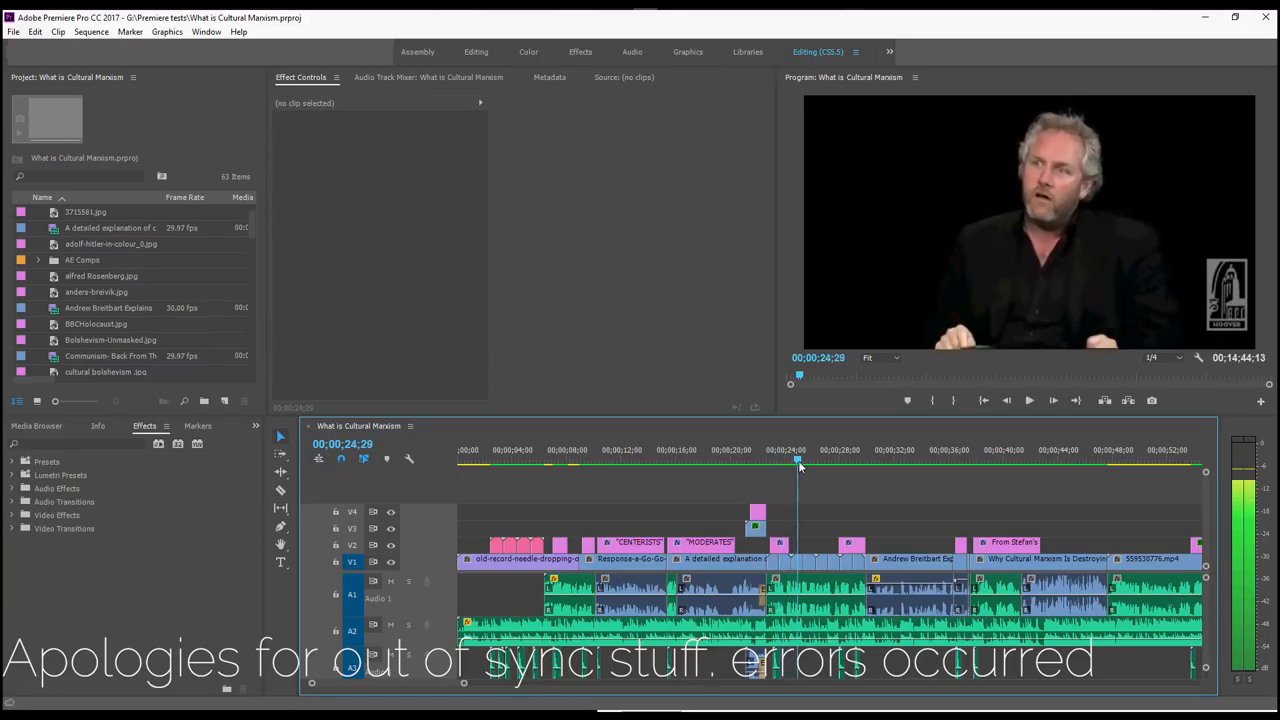
pyautogui.click(820, 464)
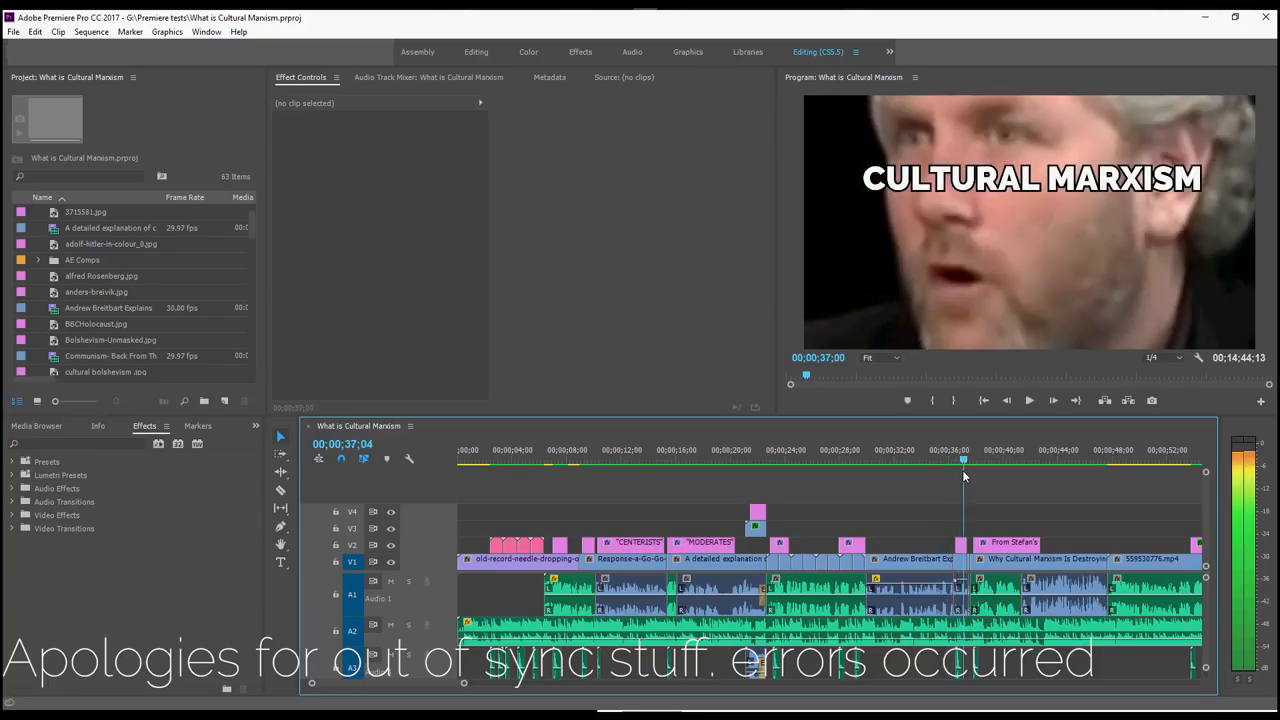
# - Move the playhead past the CULTURAL MARXISM caption to the blurred crowd shot around 00:00:48:12
pyautogui.moveTo(964, 460); pyautogui.dragTo(956, 460)
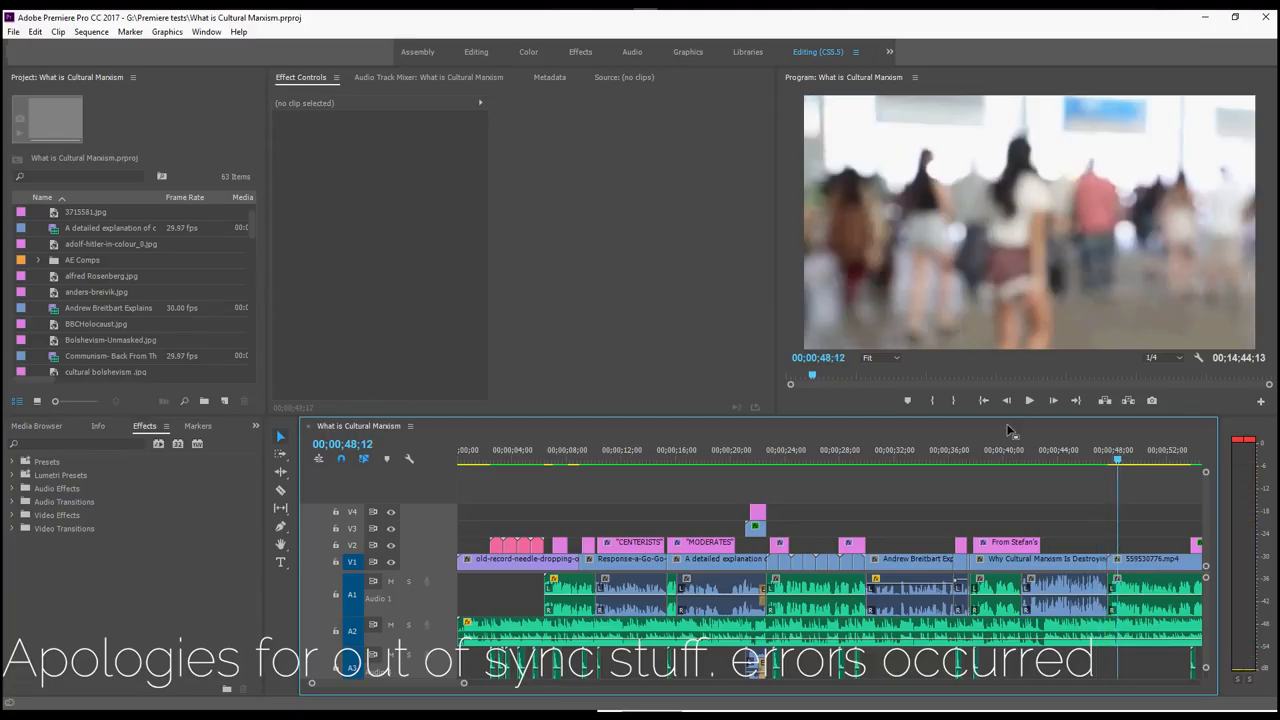
pyautogui.moveTo(1004, 428)
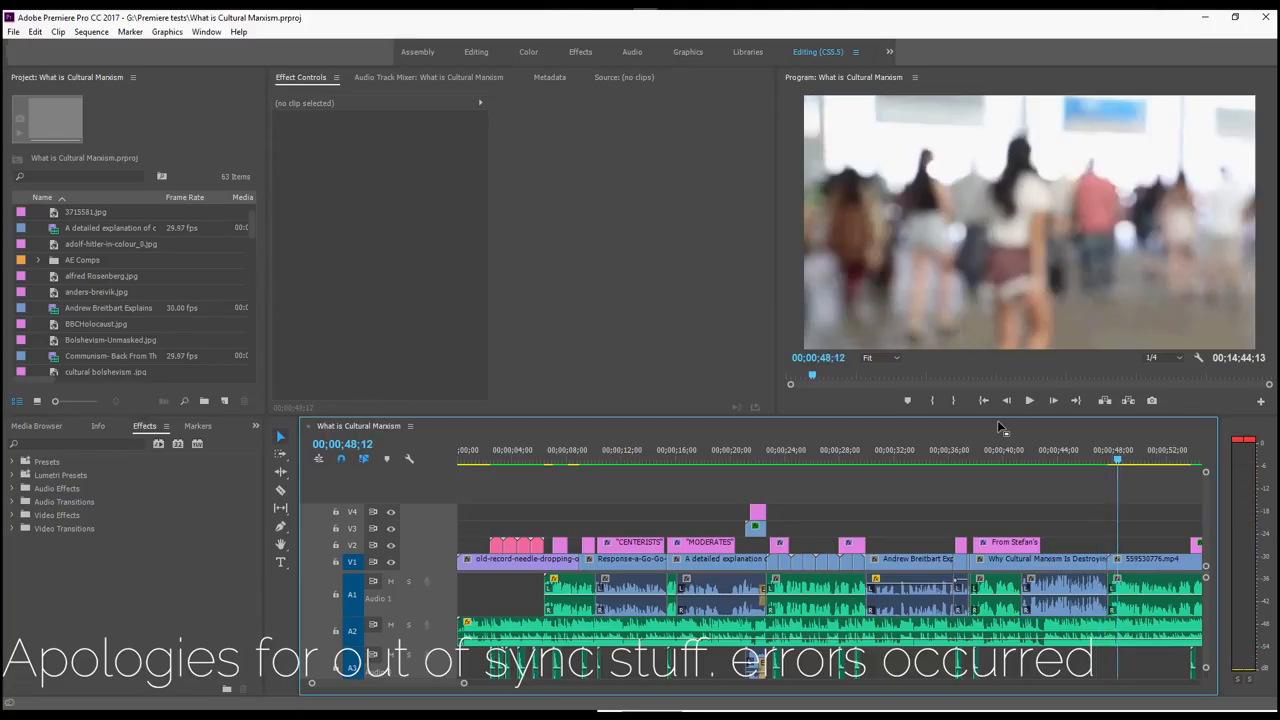